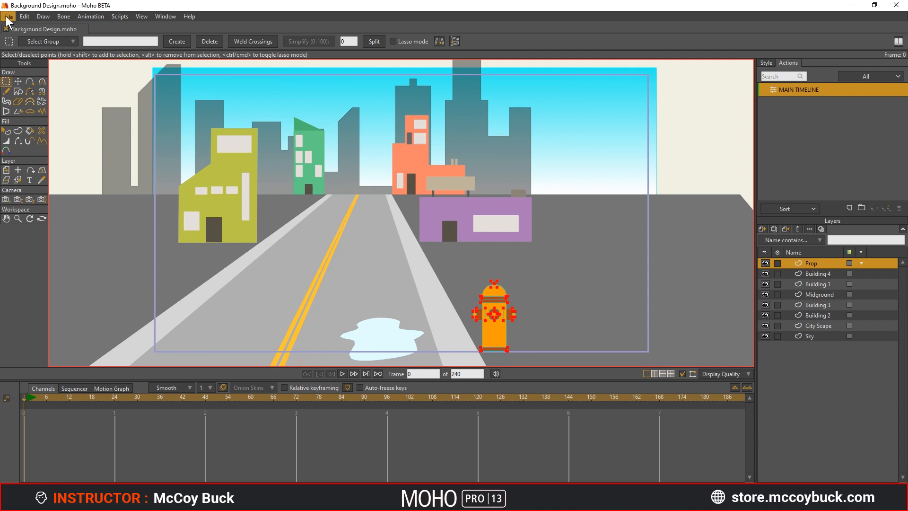
# Import OrvilleAnimated.moho as a Moho Object and select its Orville character
pyautogui.click(6, 15)
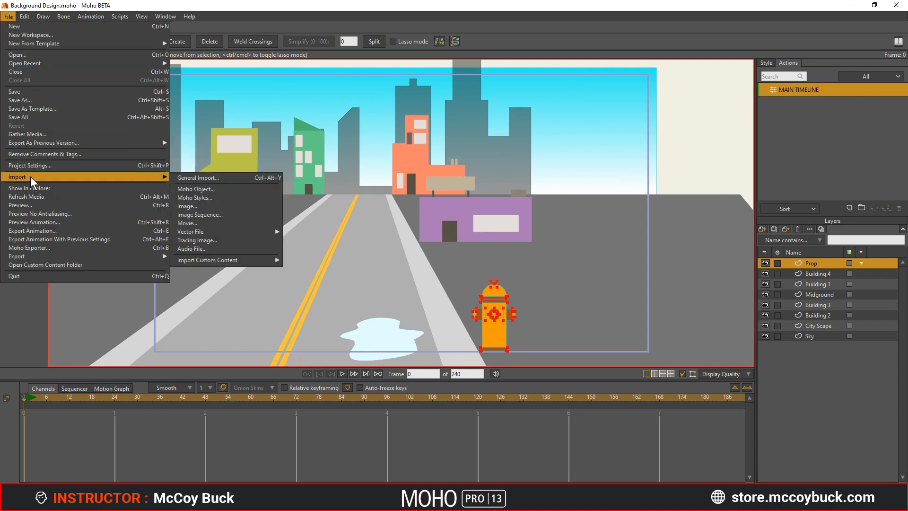
pyautogui.moveTo(211, 178)
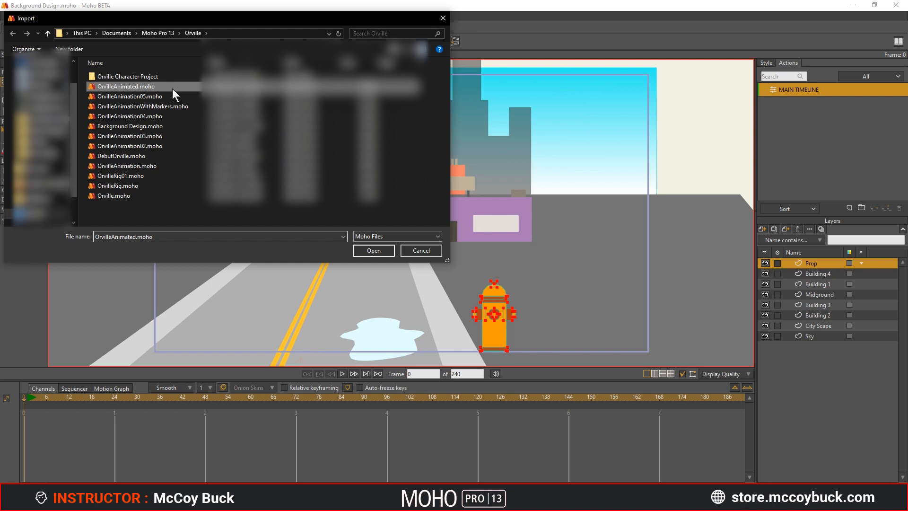
pyautogui.moveTo(368, 250)
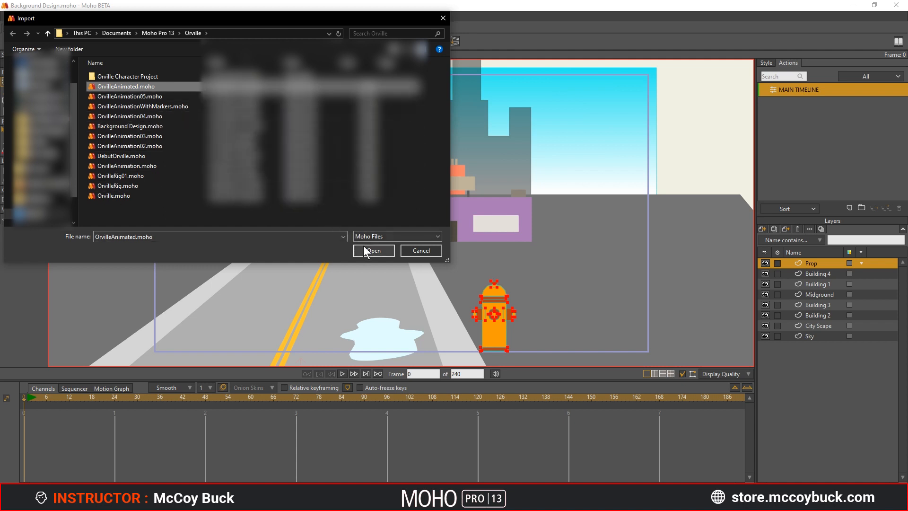
pyautogui.click(373, 250)
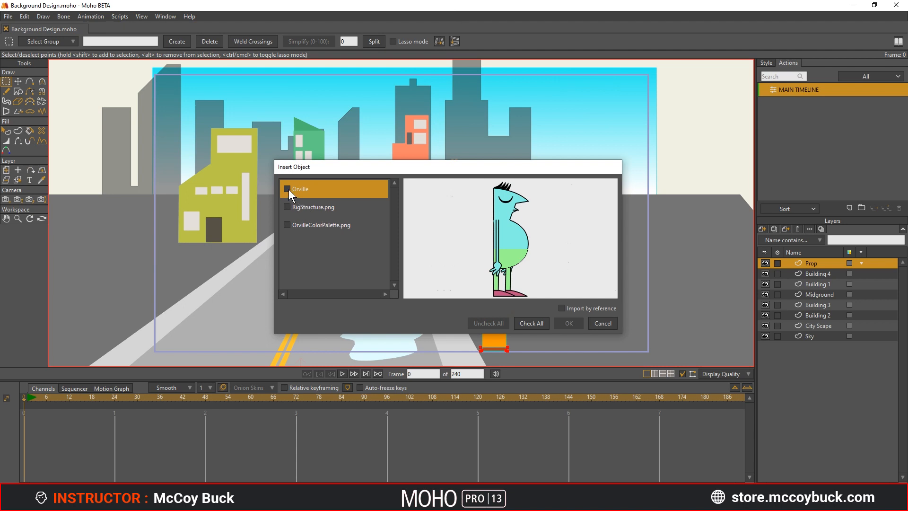
pyautogui.click(286, 189)
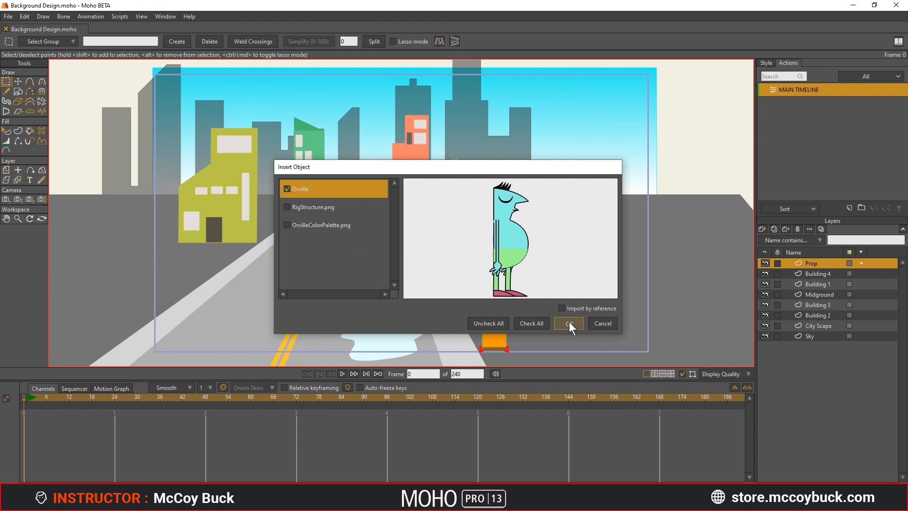
# Insert Orville, scale him to about 0.33, and place him on the road
pyautogui.click(568, 323)
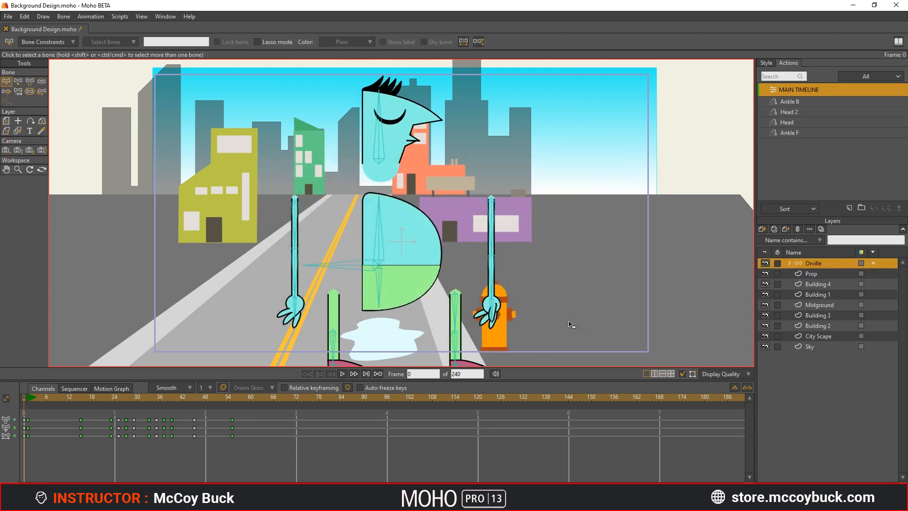
pyautogui.moveTo(688, 309)
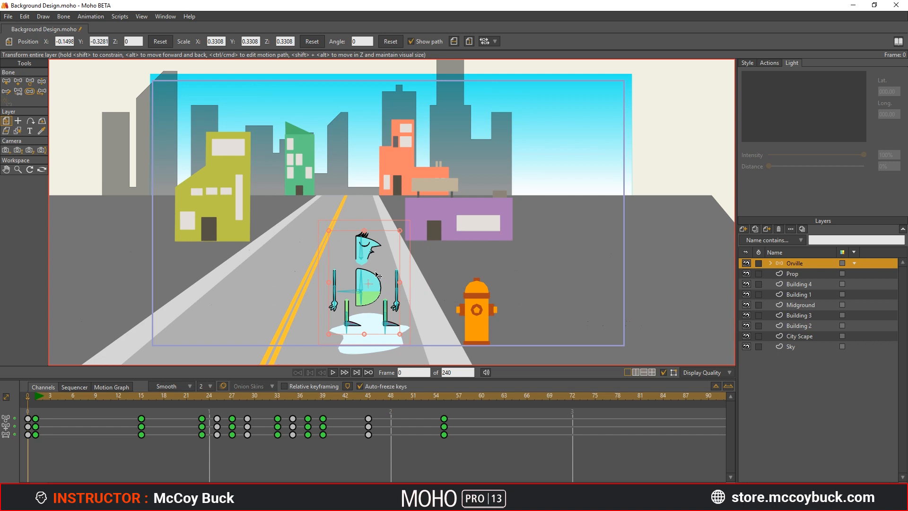
pyautogui.click(791, 273)
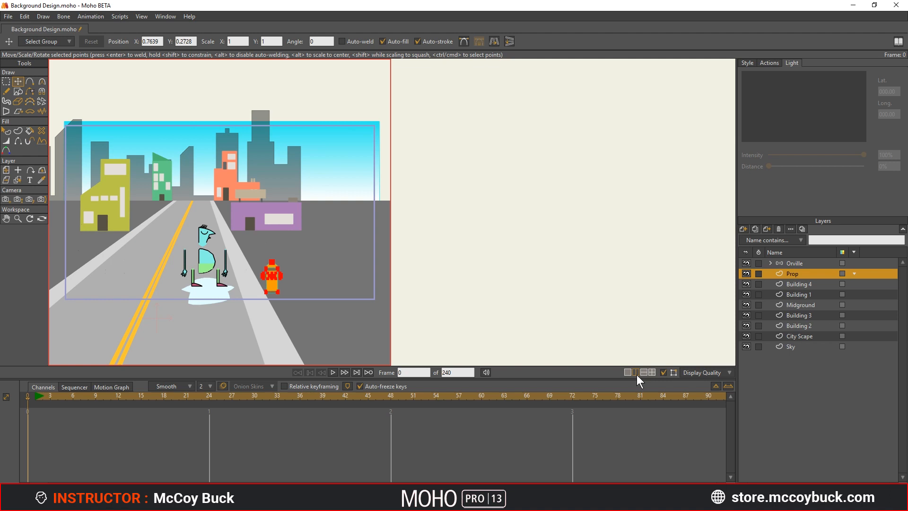
# Try the side-by-side view layout, then return to a single view
pyautogui.click(635, 372)
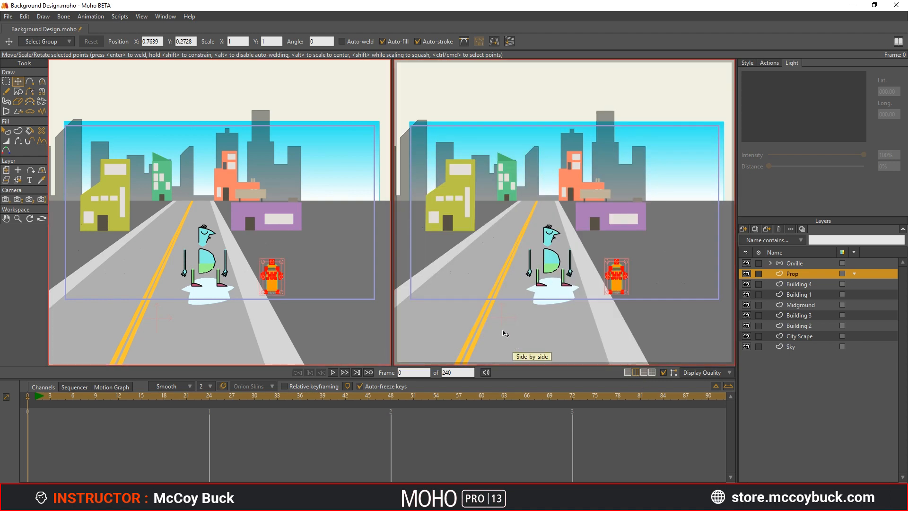
pyautogui.click(141, 16)
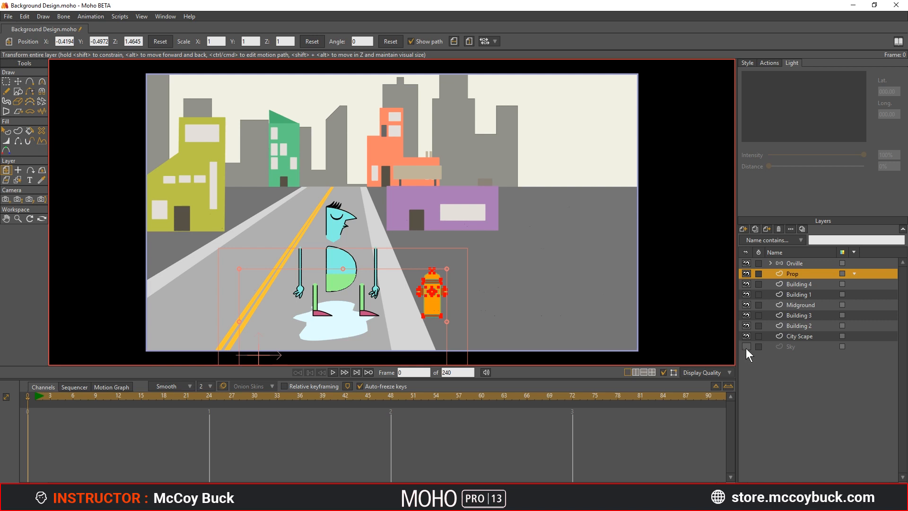
# Turn the Sky layer visibility back on and edit the City Scape on frame 1
pyautogui.click(746, 346)
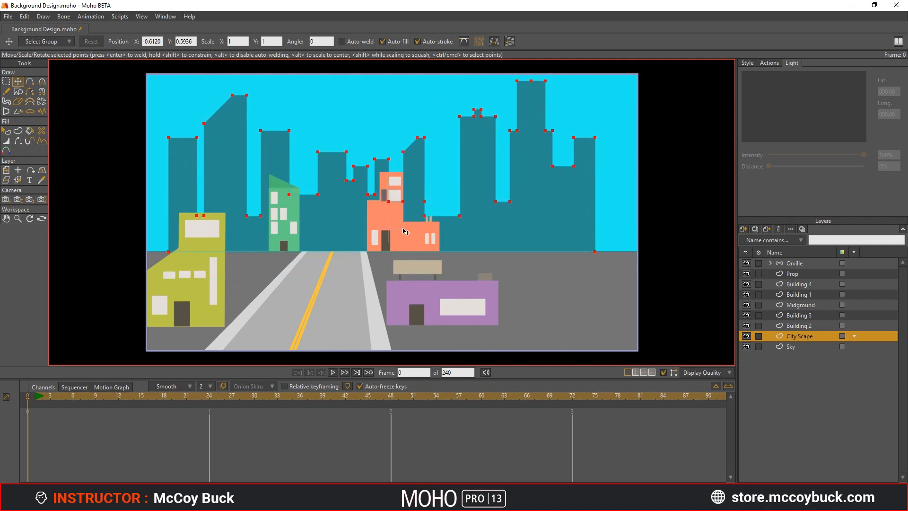
pyautogui.moveTo(405, 231); pyautogui.dragTo(631, 227)
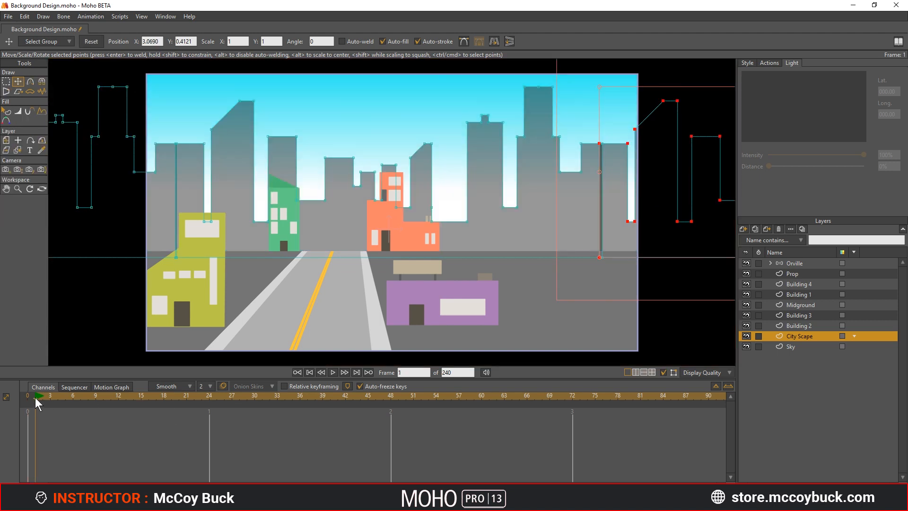
# Key the camera track and zoom at frame 1, then move to frame 71
pyautogui.click(6, 170)
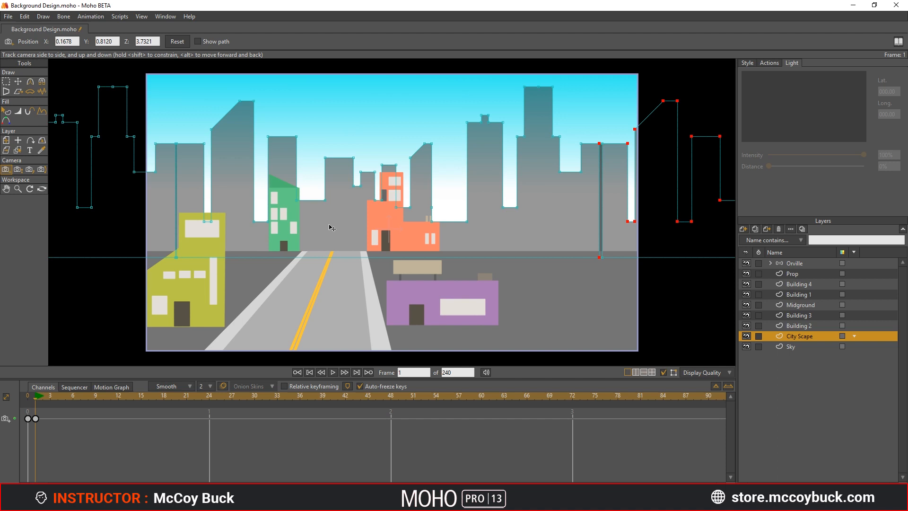
pyautogui.click(16, 170)
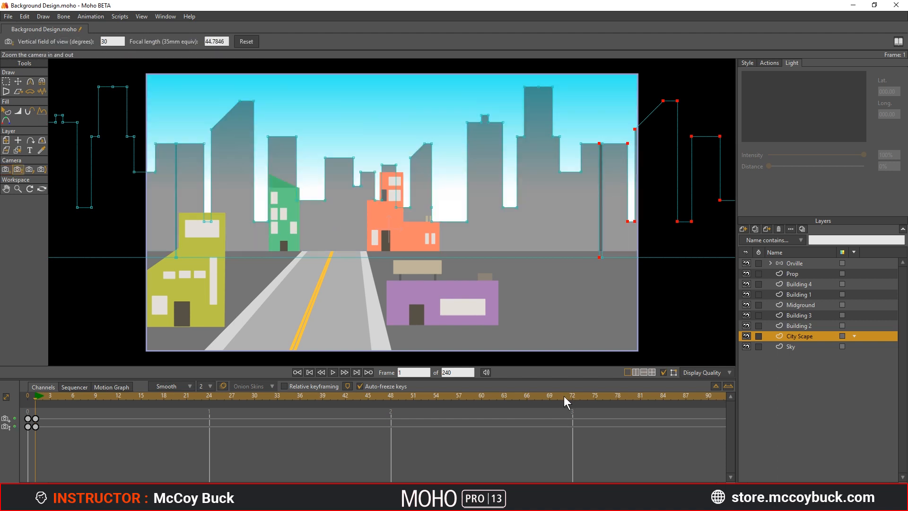
pyautogui.click(565, 397)
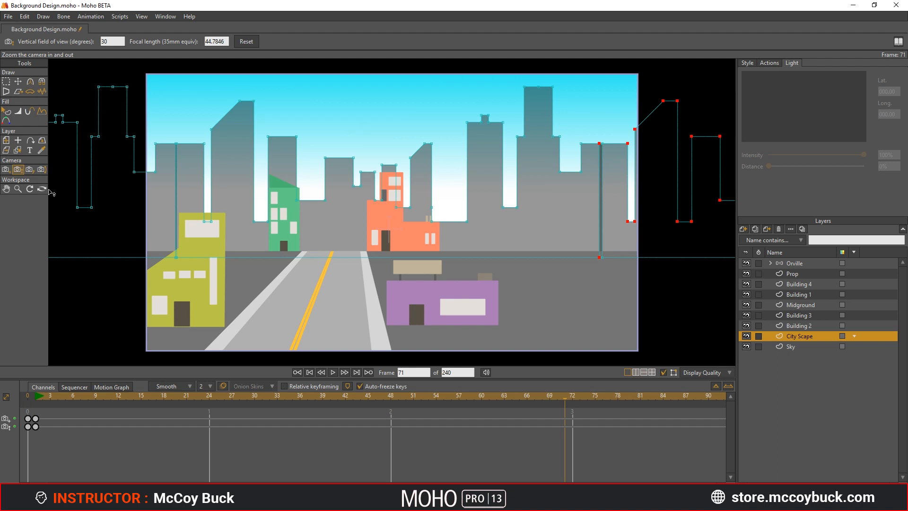
pyautogui.click(5, 169)
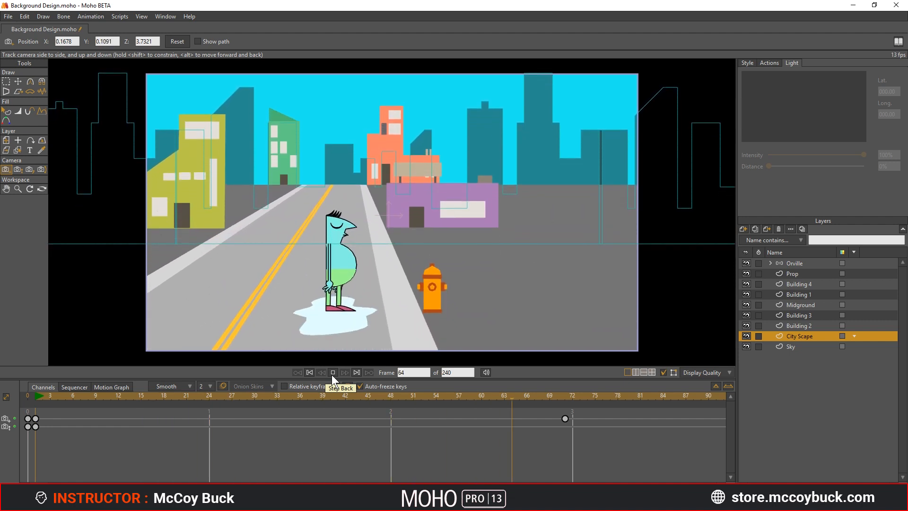
# Set a camera zoom key at frame 71, then play and stop the animation
pyautogui.click(18, 169)
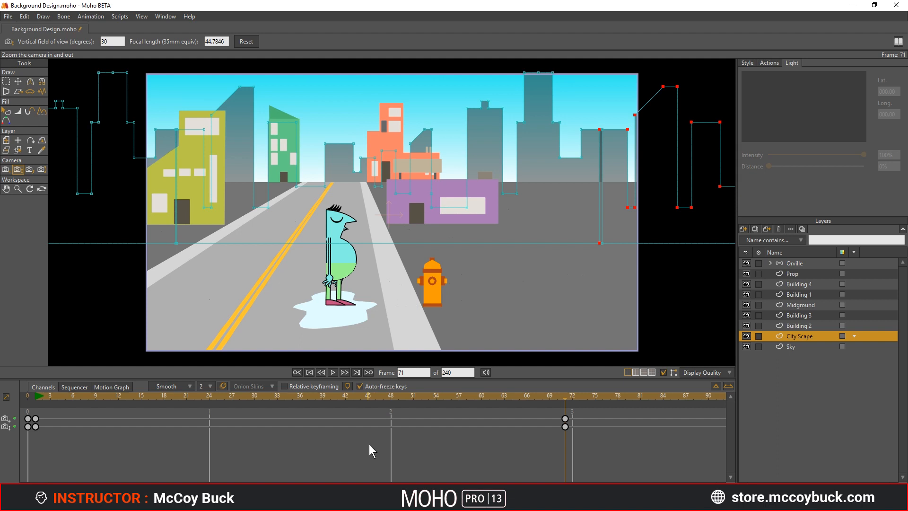
pyautogui.moveTo(75, 480)
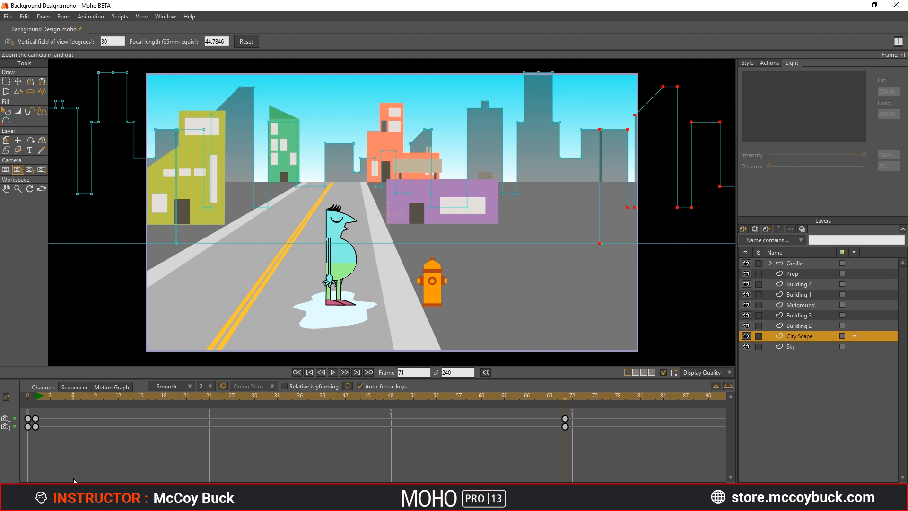
pyautogui.hscroll(3)
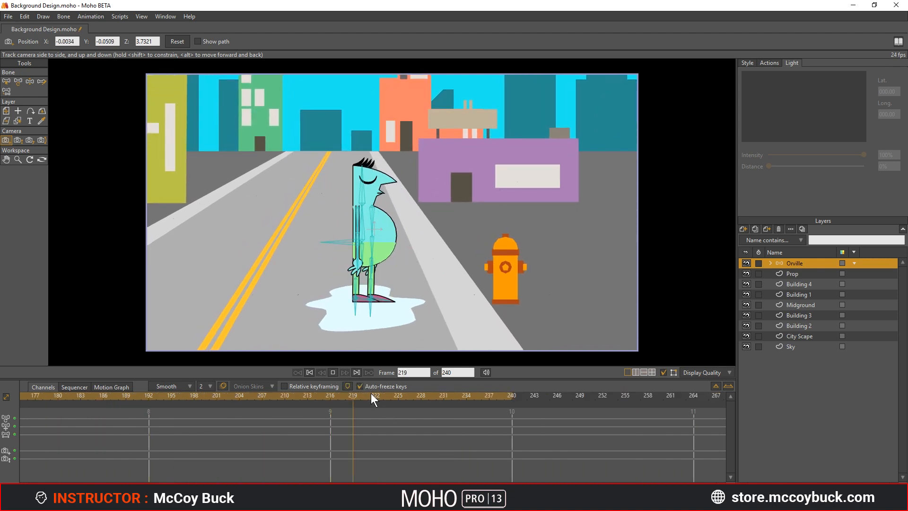
pyautogui.click(309, 372)
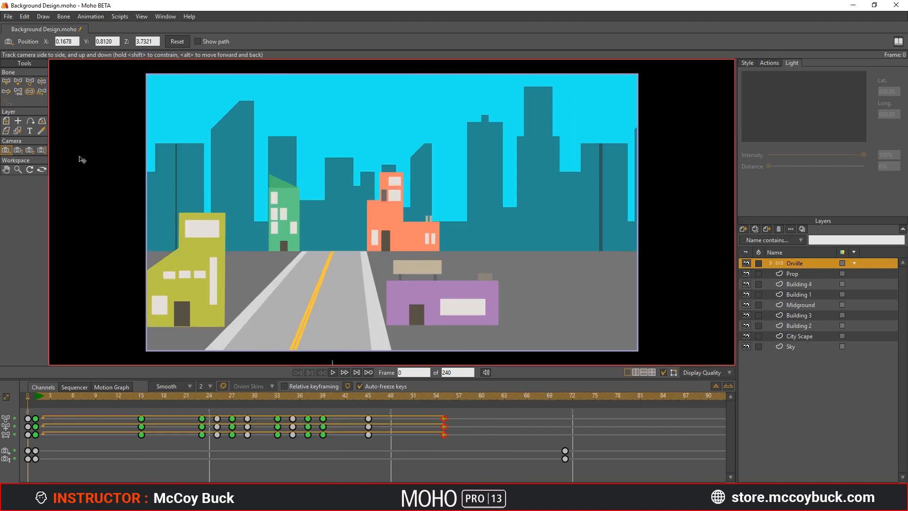
# Export the animation as MP4 (H.264-AAC) named OrvilleAnimation and start rendering
pyautogui.click(6, 14)
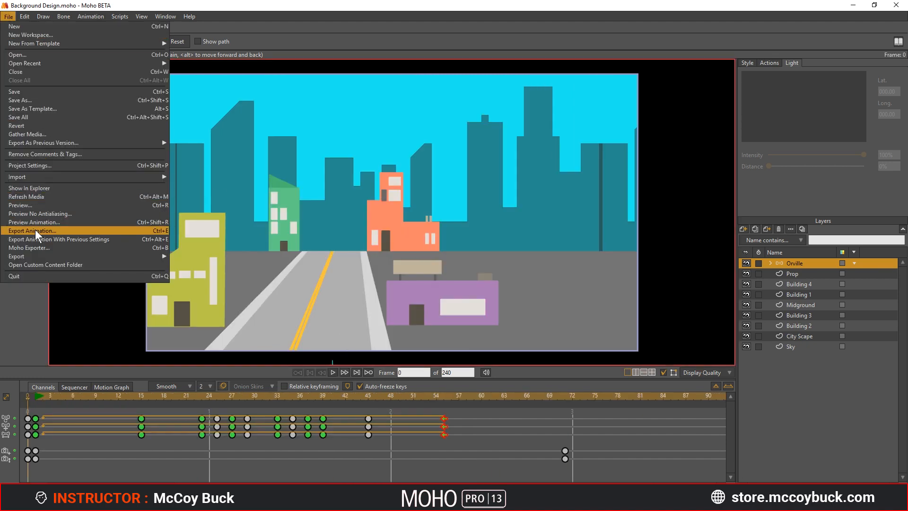
pyautogui.click(32, 231)
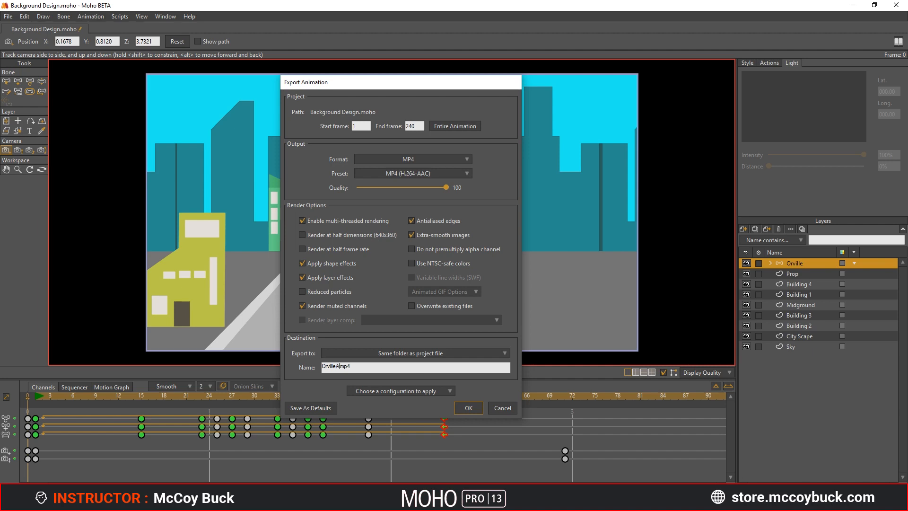
pyautogui.click(468, 407)
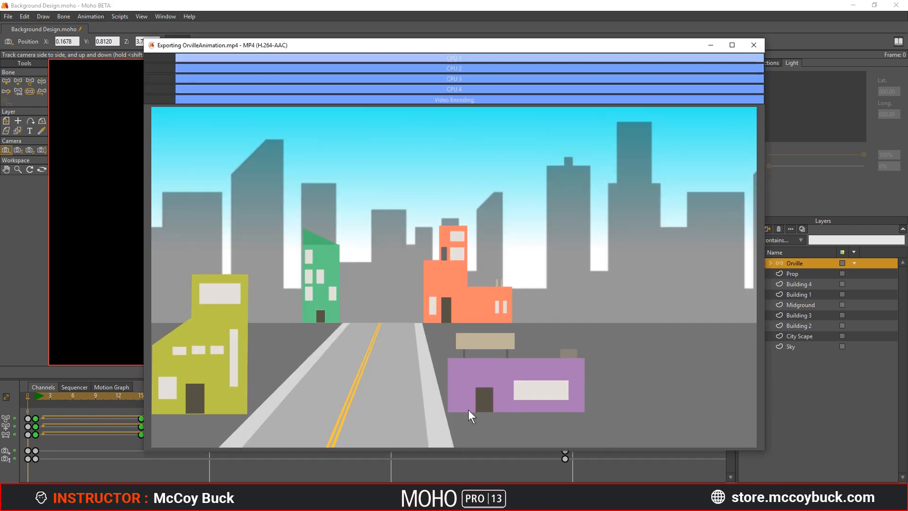